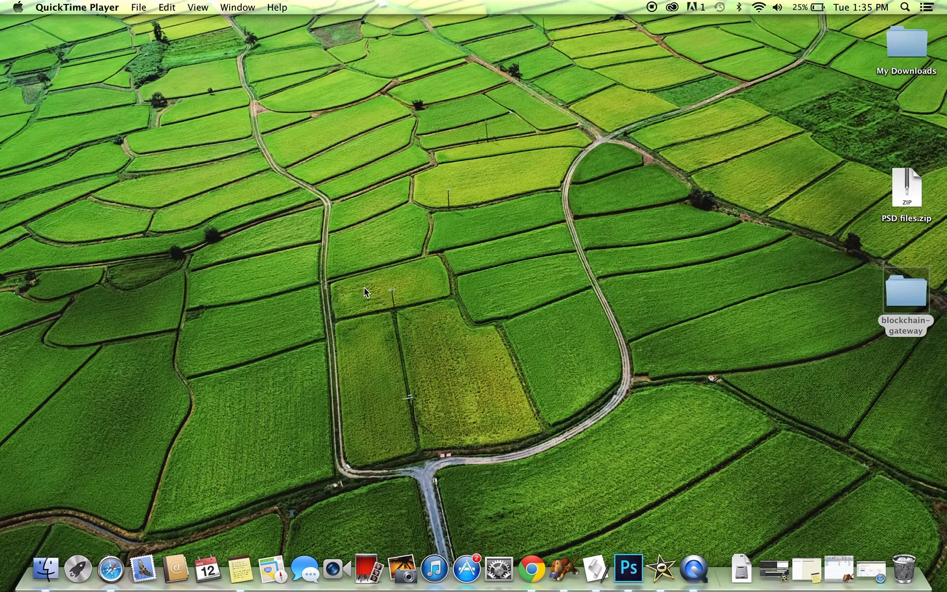
{"action": "mouse_move", "coordinate": [734, 230]}
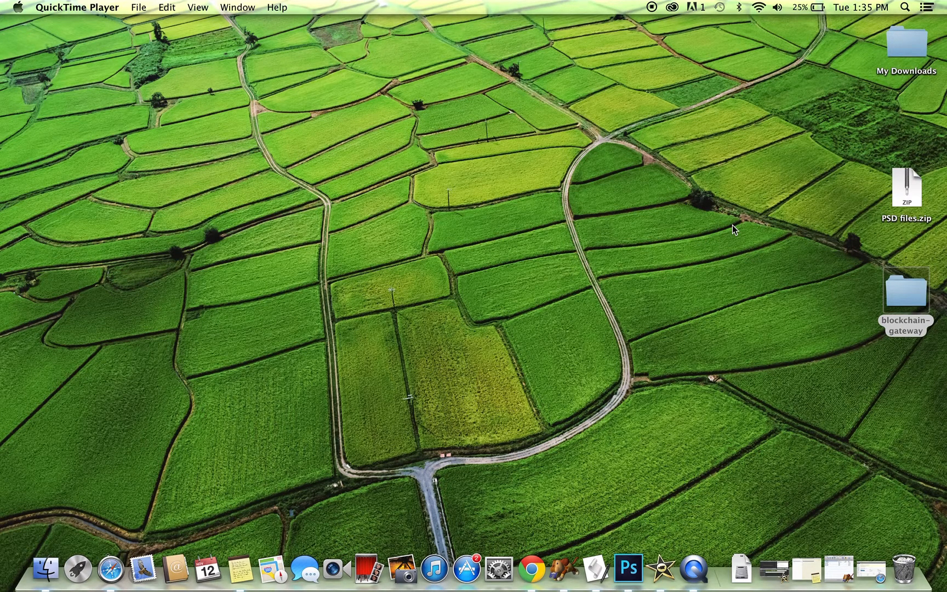
Upload the desktop blockchain-gateway folder into the server's plugins folder in Fetch, then close the window.
{"action": "left_click_drag", "start_coordinate": [904, 291], "coordinate": [850, 265]}
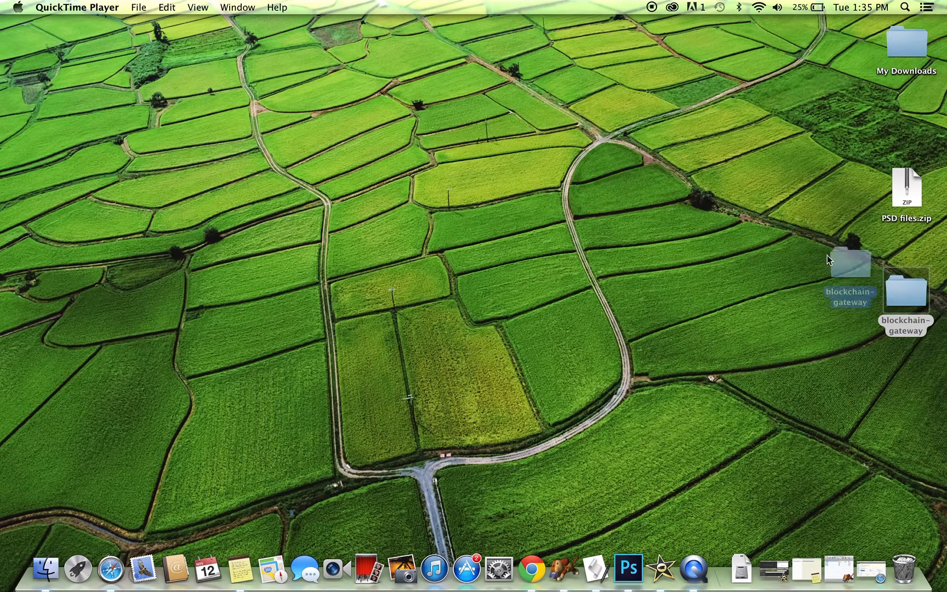
{"action": "left_click", "coordinate": [904, 294]}
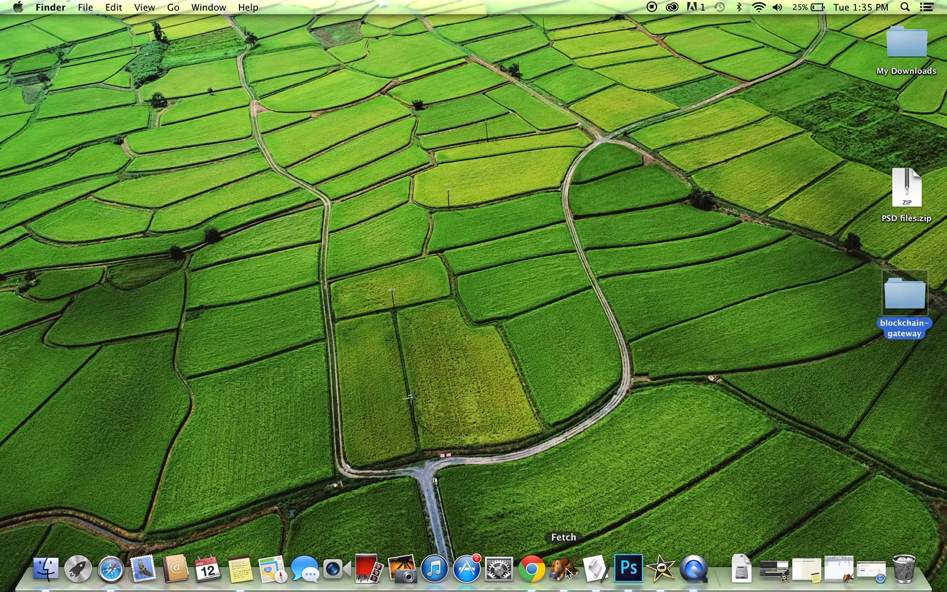
{"action": "left_click", "coordinate": [563, 568]}
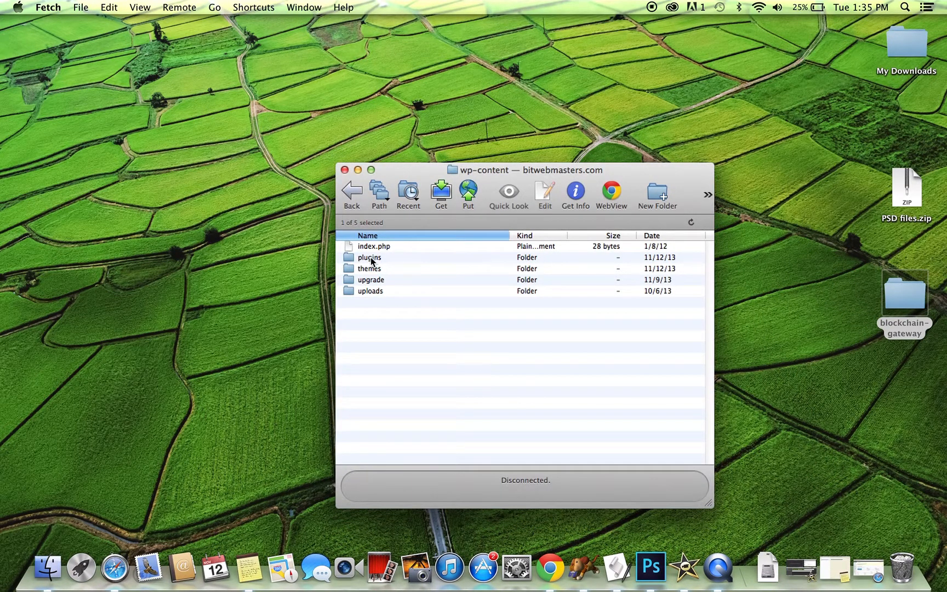
{"action": "left_click", "coordinate": [369, 257]}
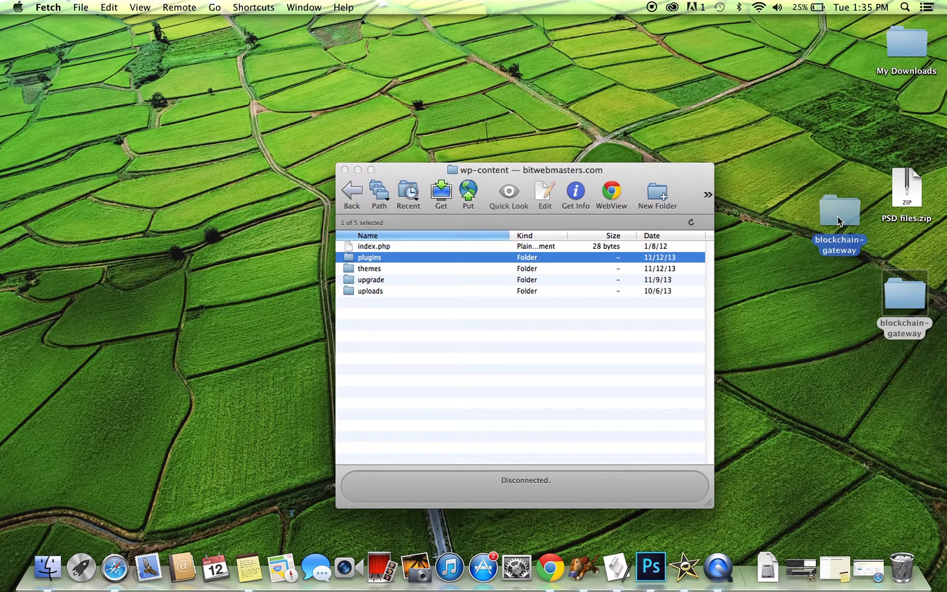
{"action": "left_click_drag", "start_coordinate": [840, 214], "coordinate": [368, 259]}
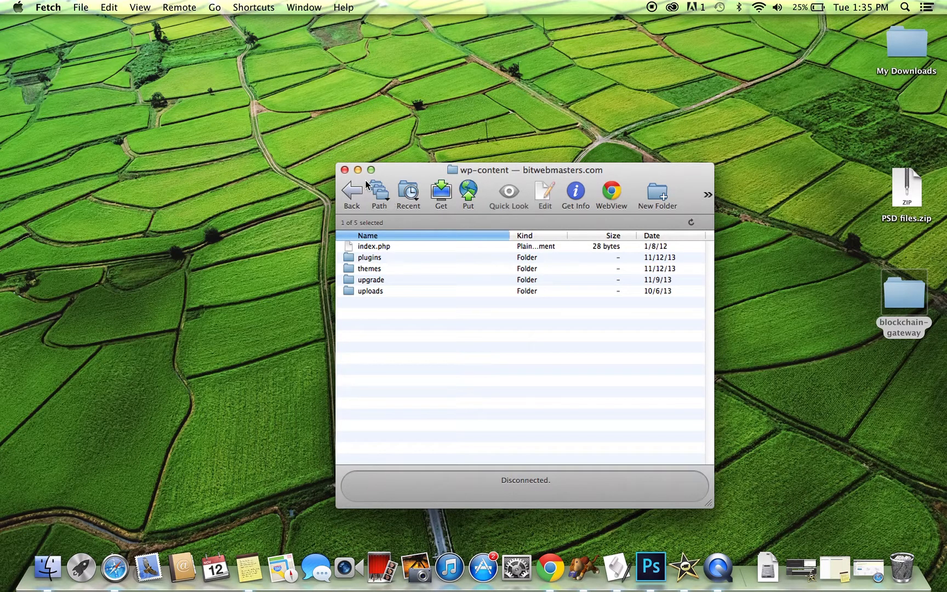
{"action": "left_click", "coordinate": [344, 170]}
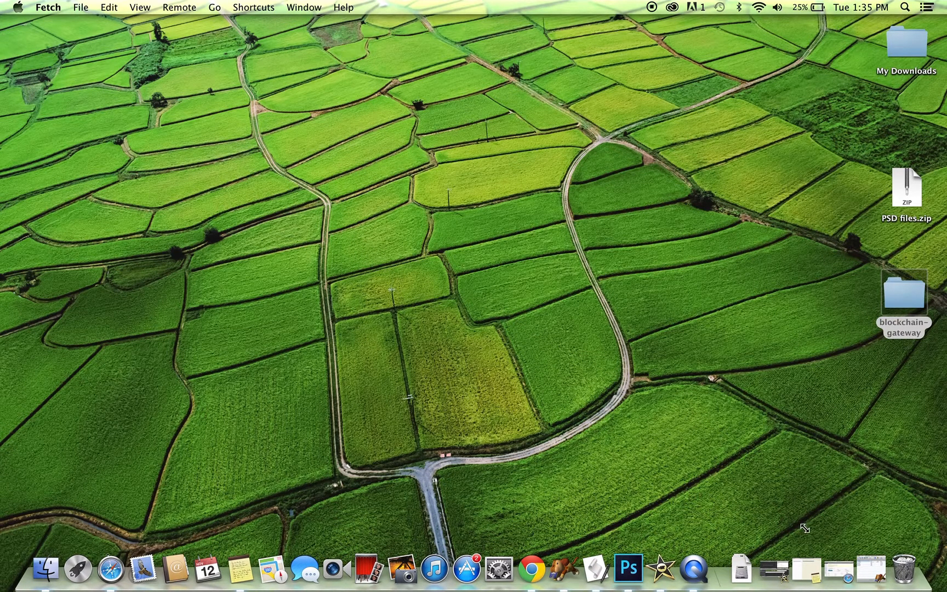
Browse the installed plugins list in the dashboard and expand the WooCommerce sidebar submenu.
{"action": "left_click", "coordinate": [113, 566]}
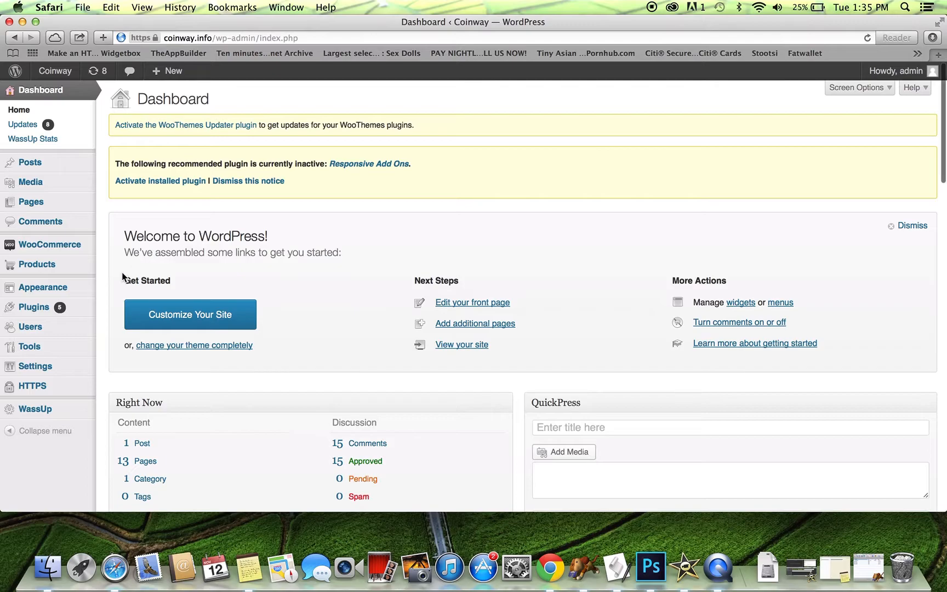
{"action": "mouse_move", "coordinate": [37, 264]}
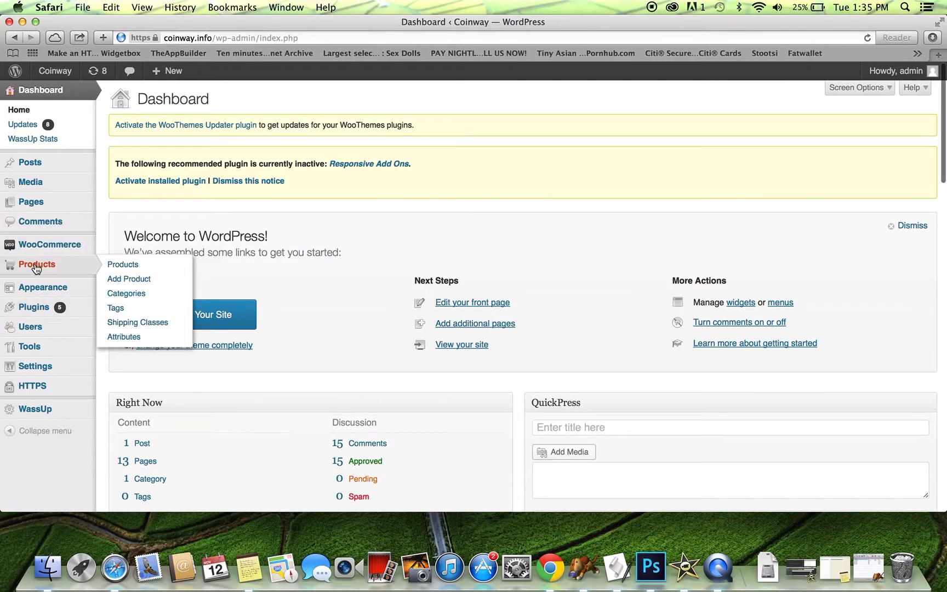
{"action": "mouse_move", "coordinate": [34, 307]}
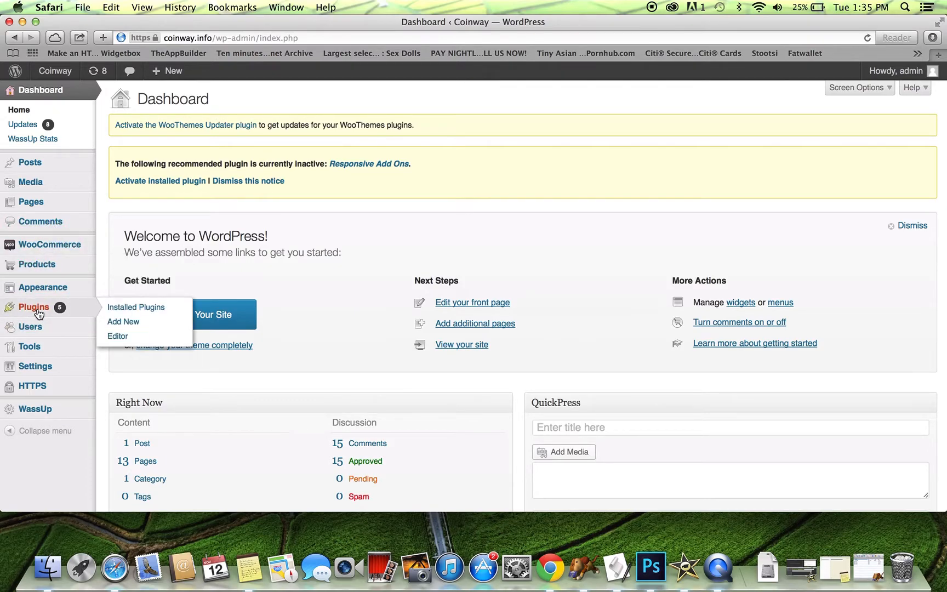
{"action": "left_click", "coordinate": [135, 307]}
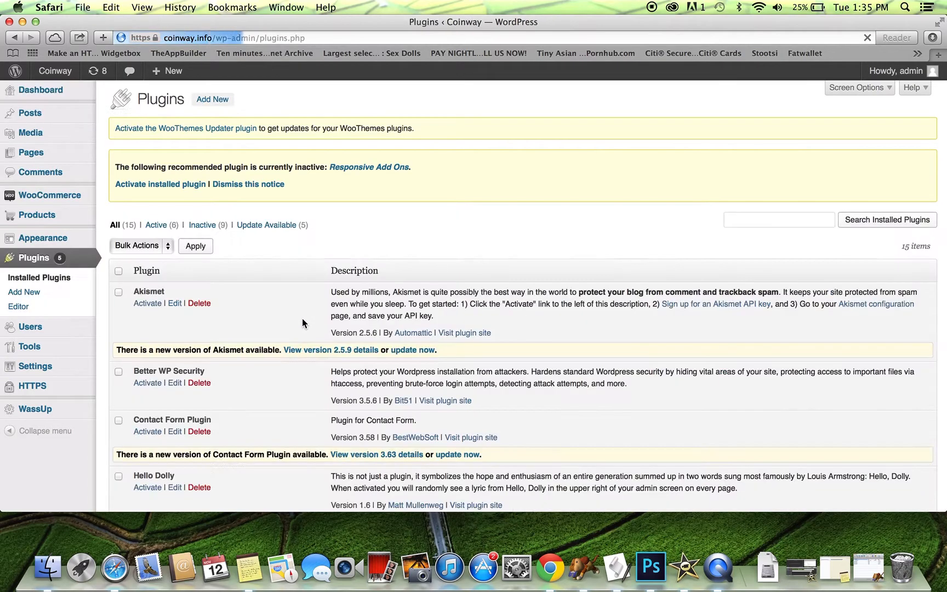
{"action": "scroll", "scroll_direction": "down", "scroll_amount": 3}
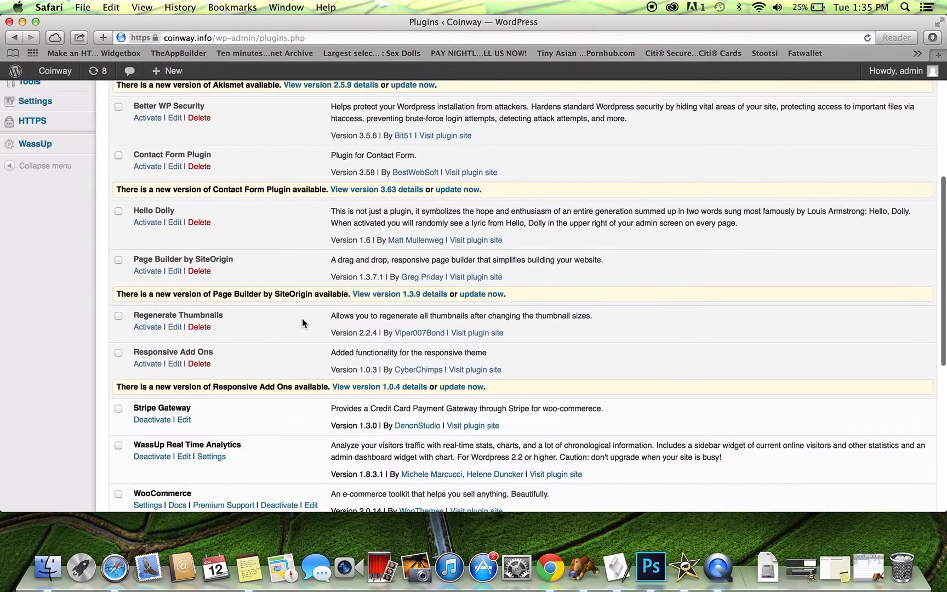
{"action": "scroll", "scroll_direction": "down", "scroll_amount": 3}
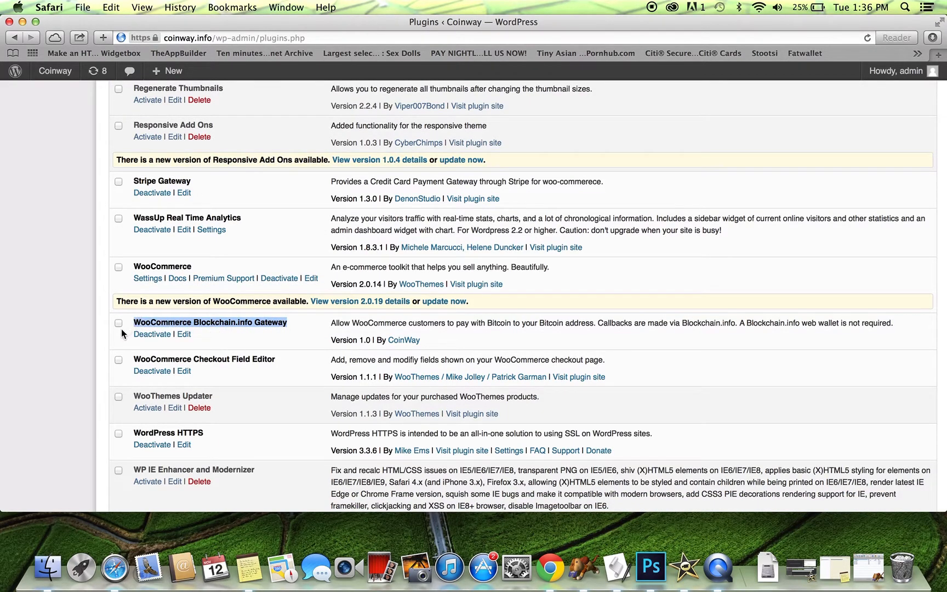
{"action": "mouse_move", "coordinate": [82, 331]}
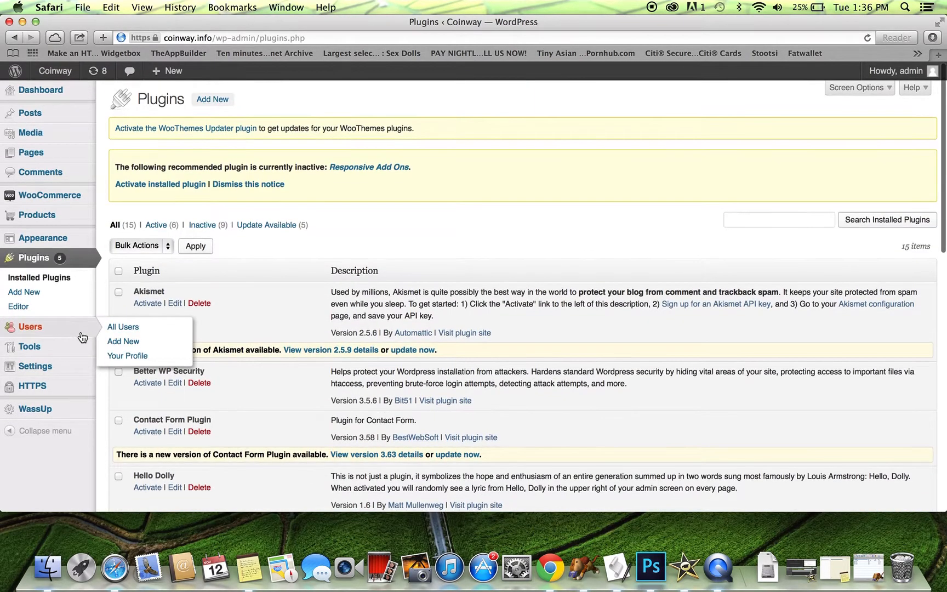
{"action": "mouse_move", "coordinate": [58, 182]}
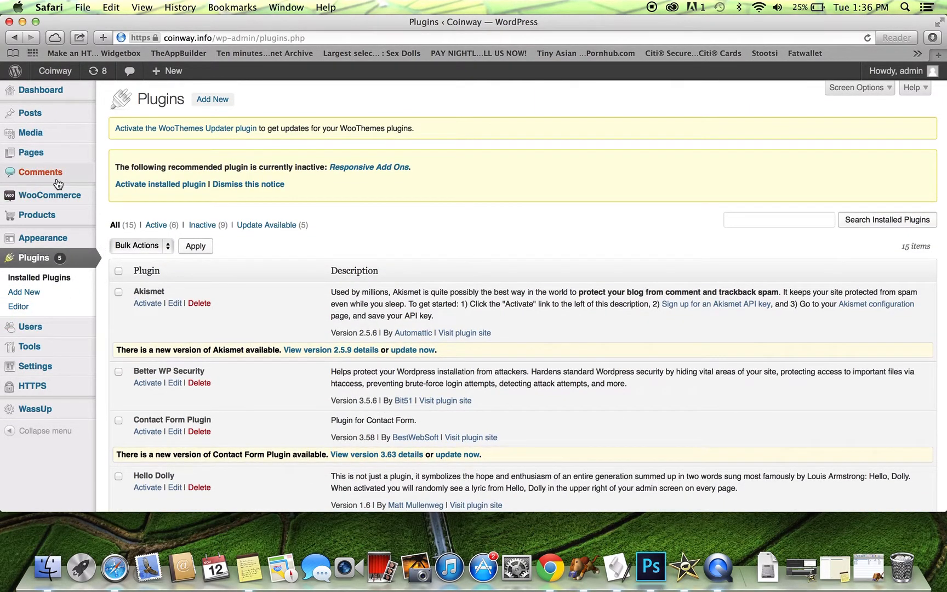
{"action": "mouse_move", "coordinate": [49, 194]}
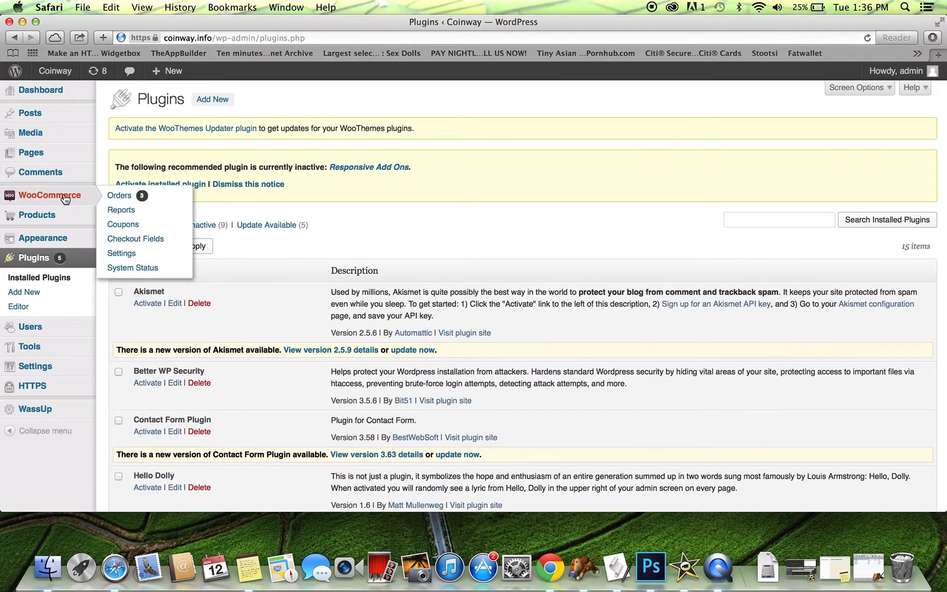
{"action": "mouse_move", "coordinate": [124, 224]}
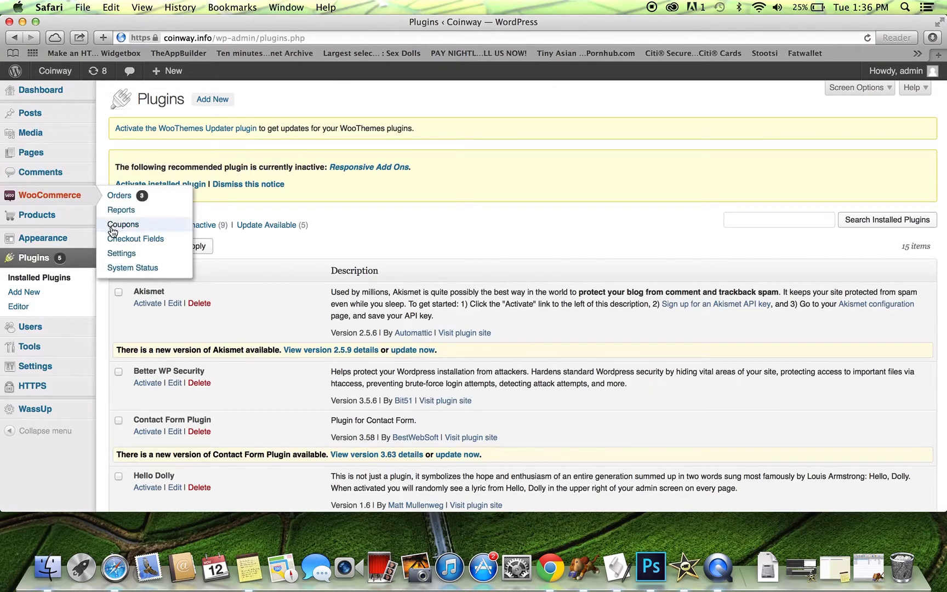
{"action": "left_click", "coordinate": [121, 254]}
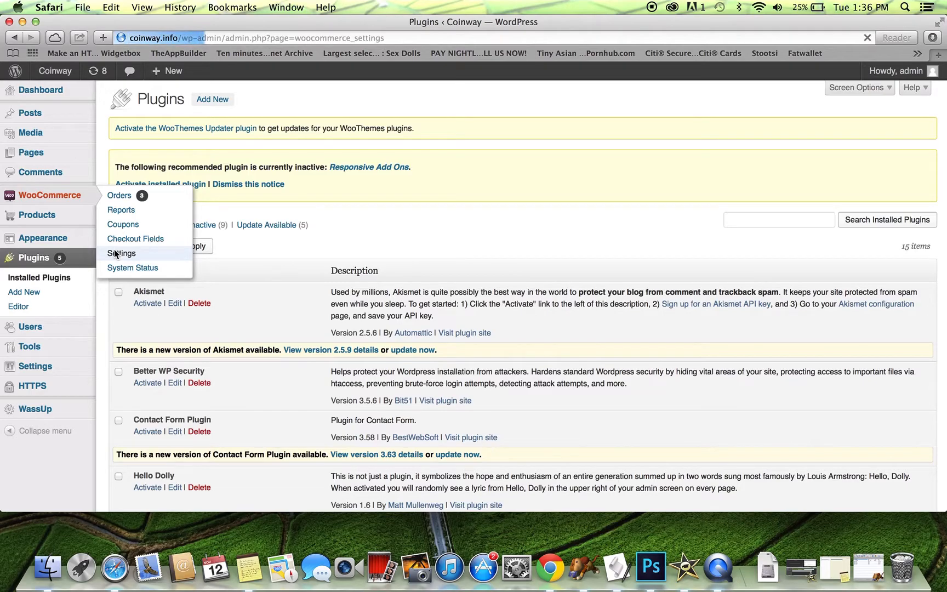
Go to WooCommerce Settings, Payment Gateways, and open the Blockchain.info gateway settings.
{"action": "left_click", "coordinate": [121, 253]}
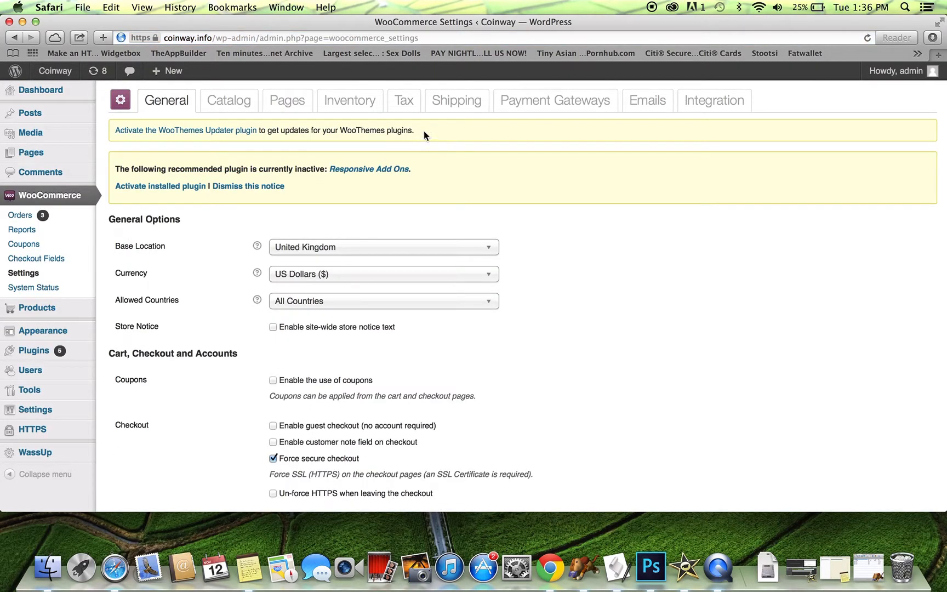
{"action": "mouse_move", "coordinate": [555, 100]}
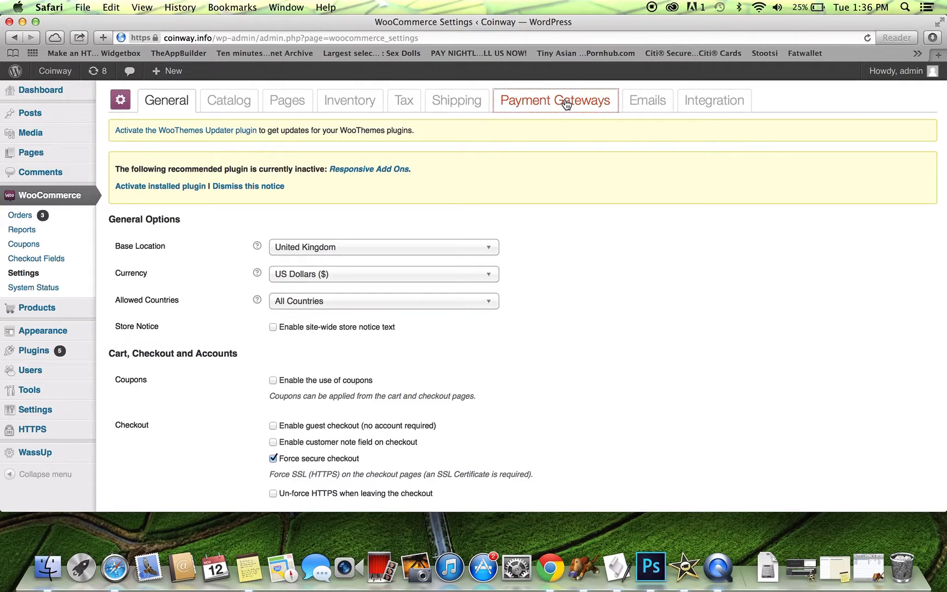
{"action": "left_click", "coordinate": [554, 100]}
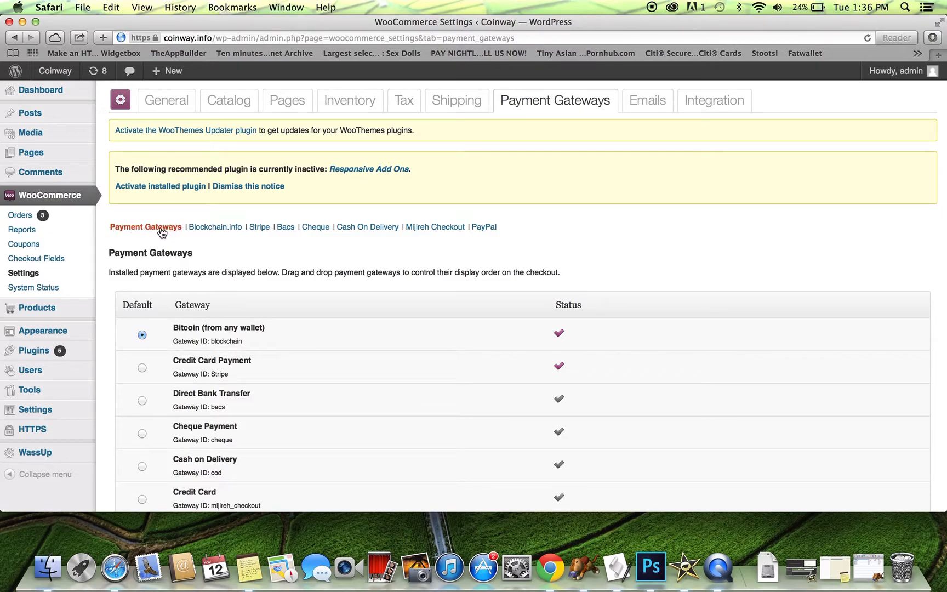
{"action": "mouse_move", "coordinate": [483, 227]}
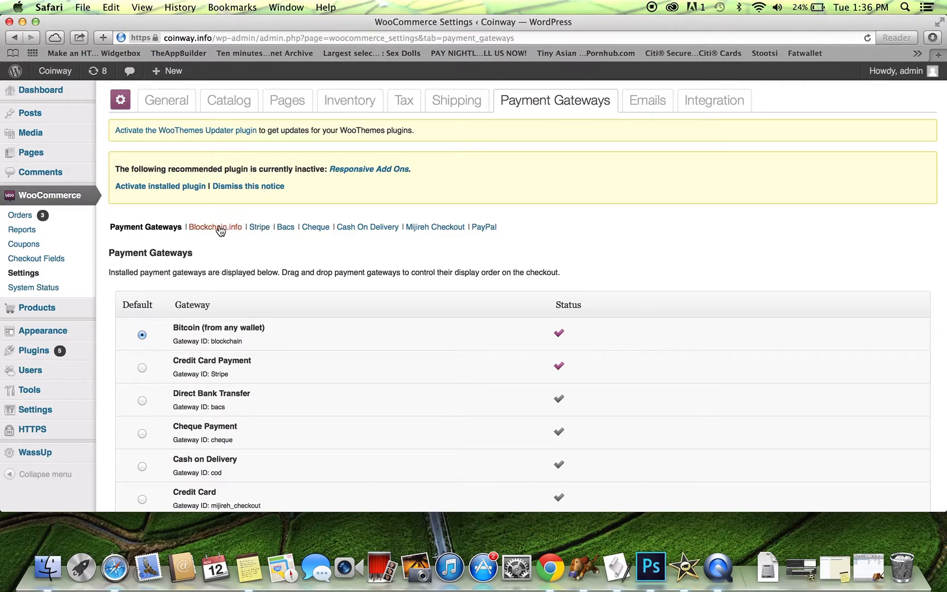
{"action": "left_click", "coordinate": [215, 226]}
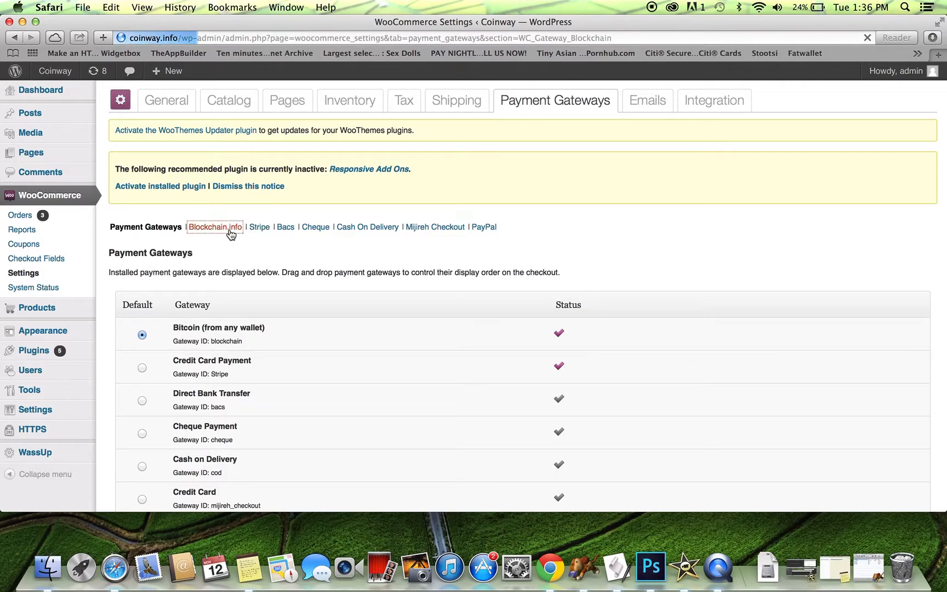
{"action": "left_click", "coordinate": [213, 226]}
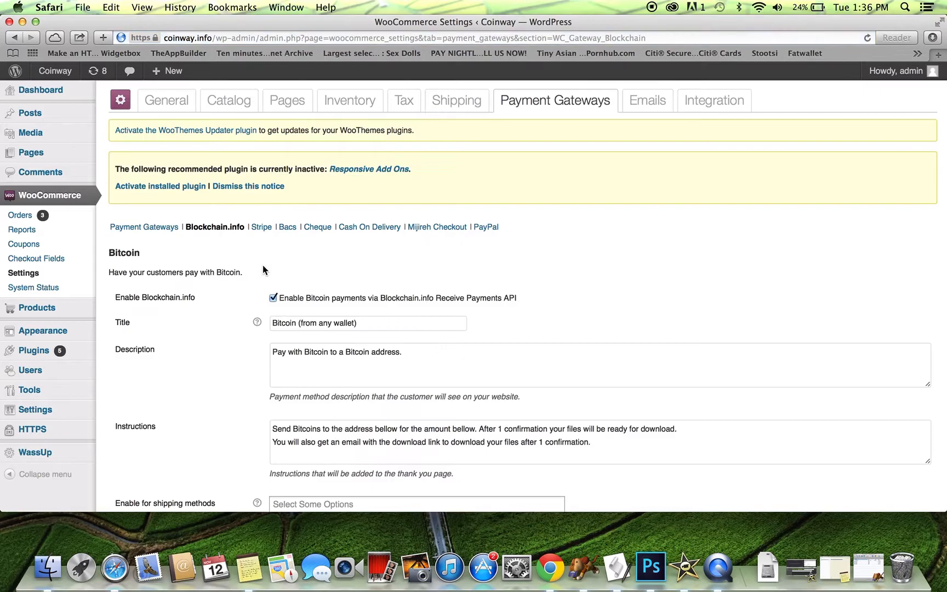
{"action": "scroll", "scroll_direction": "down", "scroll_amount": 3}
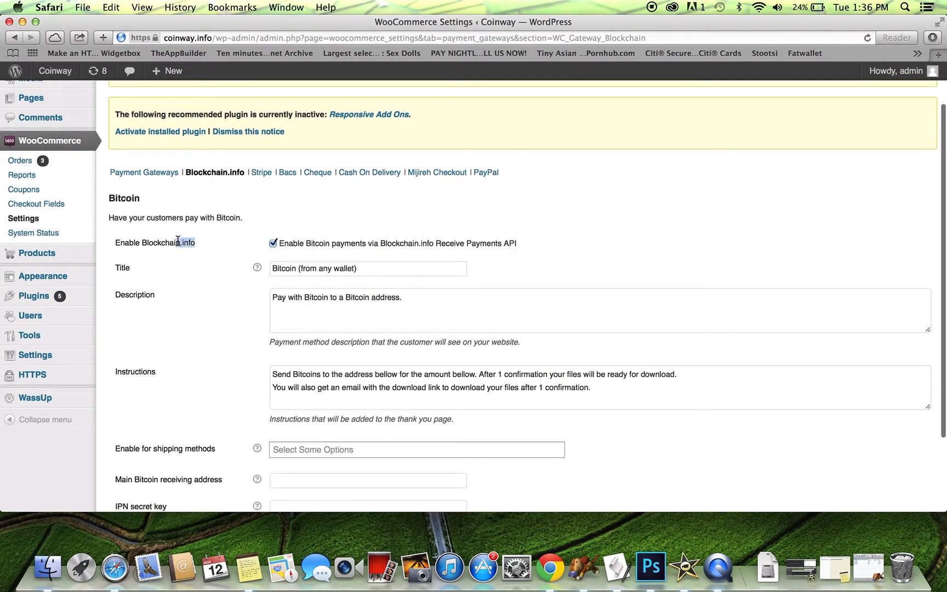
{"action": "double_click", "coordinate": [155, 242]}
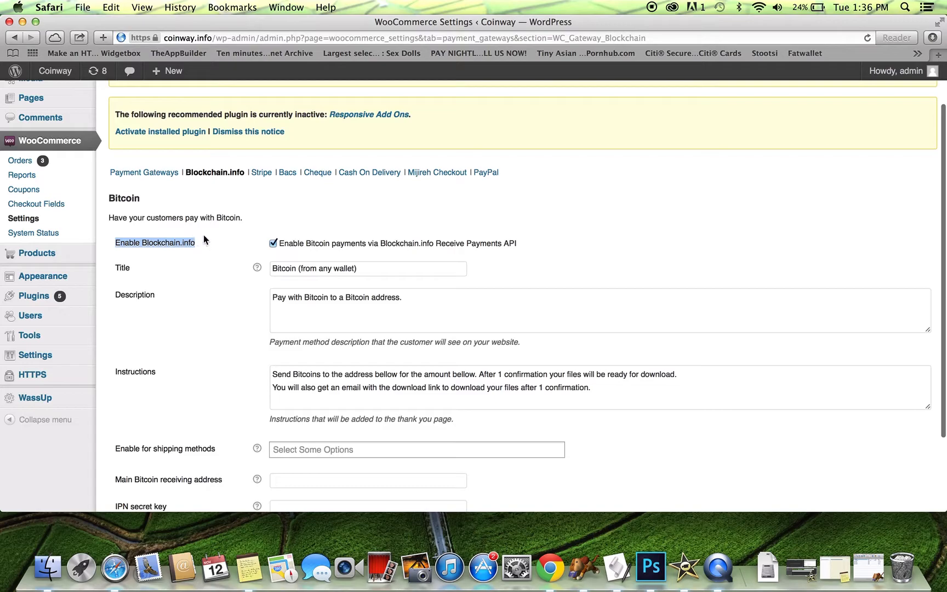
{"action": "left_click", "coordinate": [273, 243]}
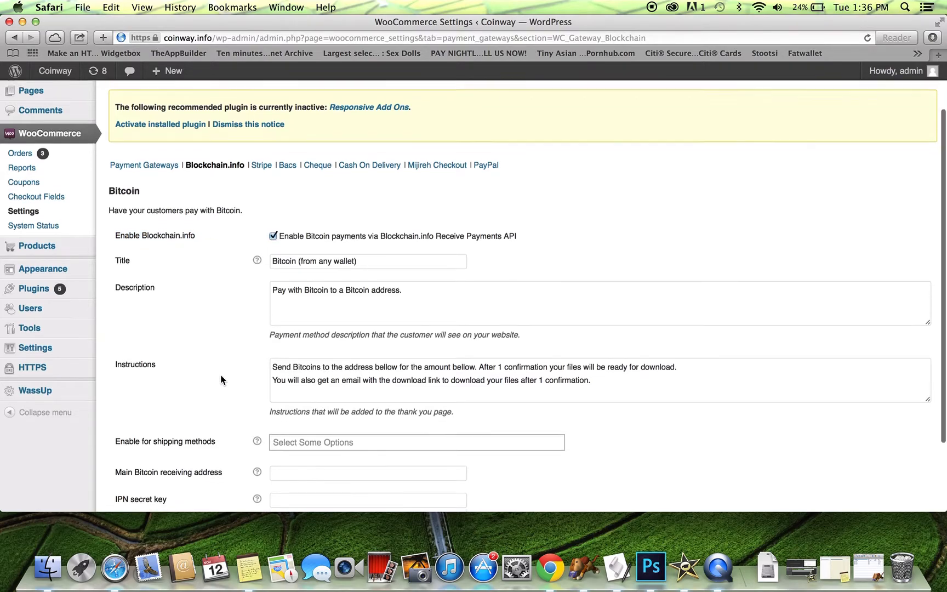
{"action": "scroll", "scroll_direction": "down", "scroll_amount": 3}
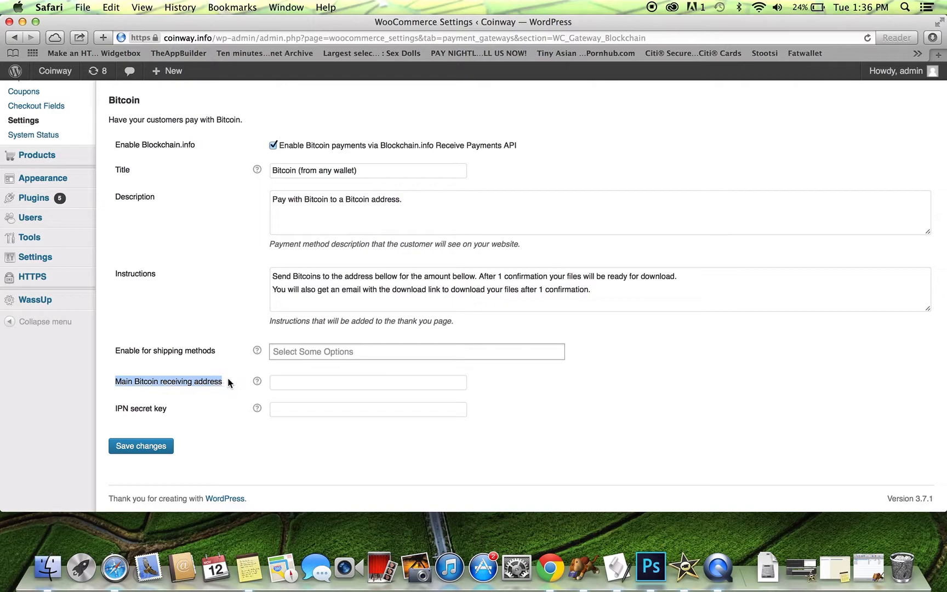
{"action": "left_click", "coordinate": [367, 381]}
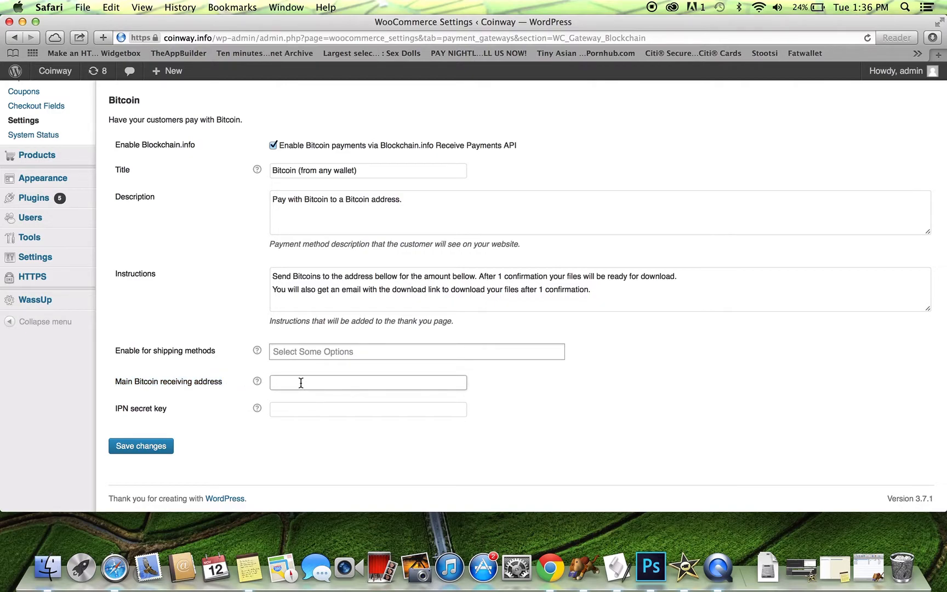
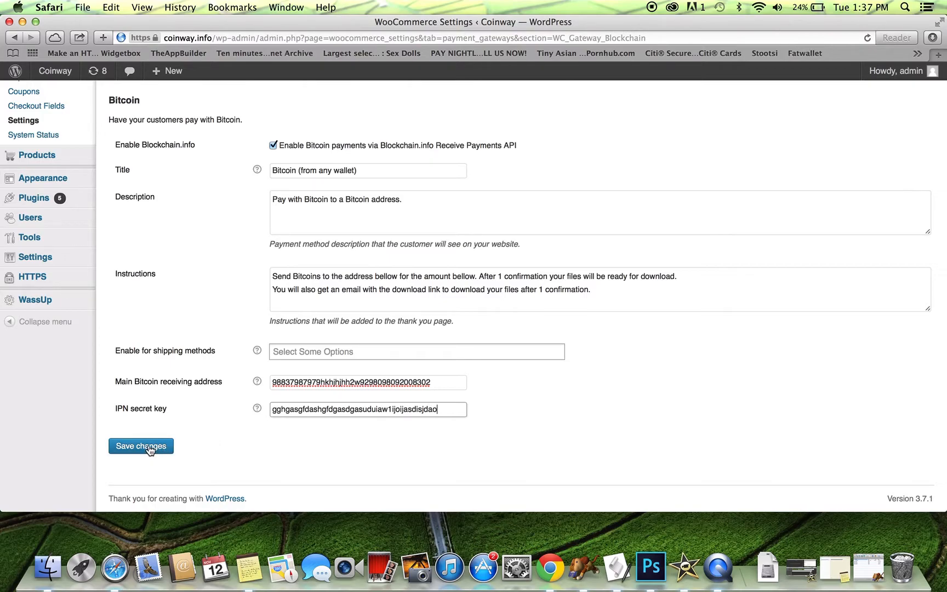
Save changes to the Blockchain.info gateway form.
{"action": "left_click", "coordinate": [140, 446]}
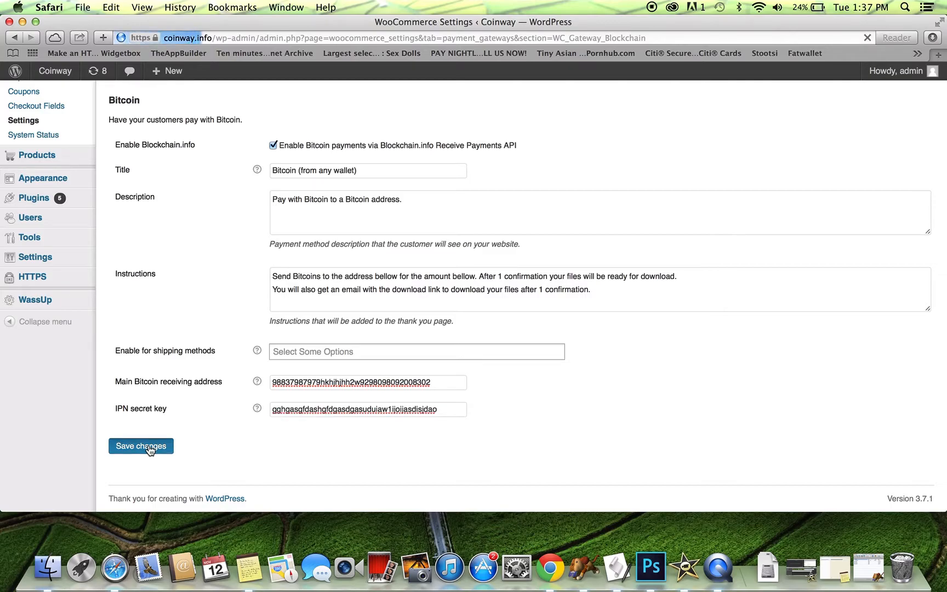
{"action": "left_click", "coordinate": [141, 446]}
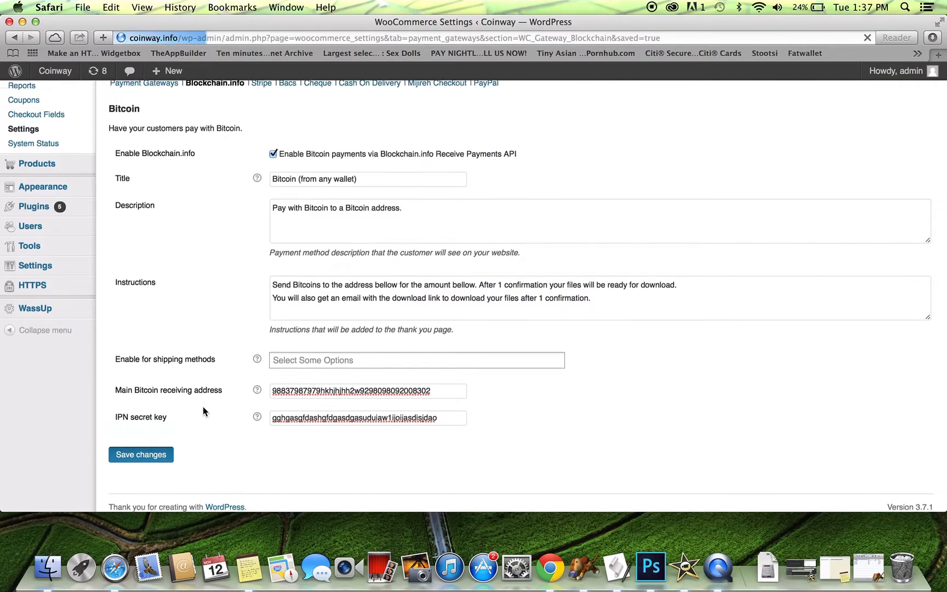